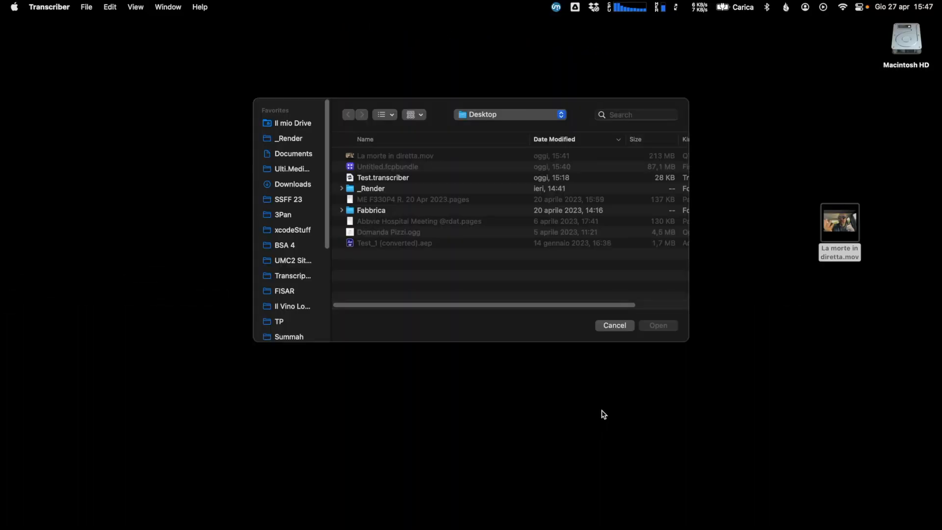
Step: Show the File menu's New Document option
left_click(86, 7)
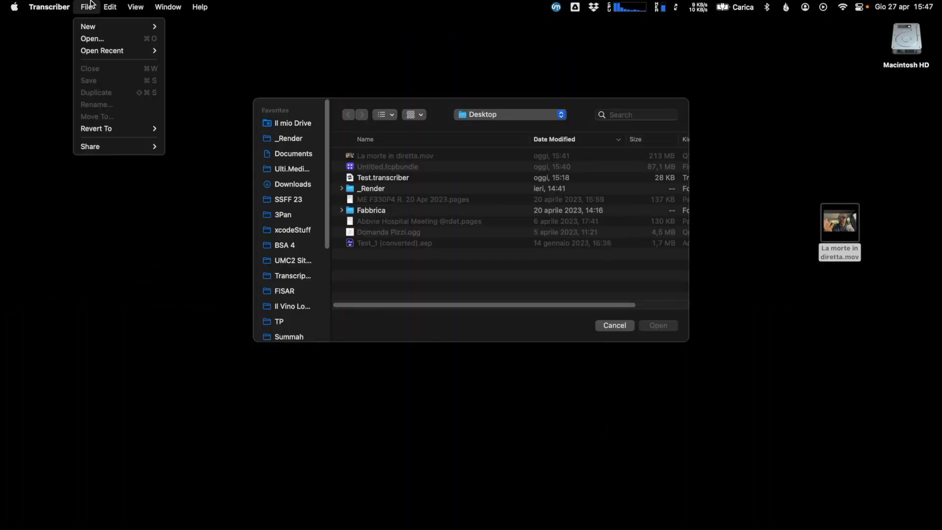
mouse_move(88, 25)
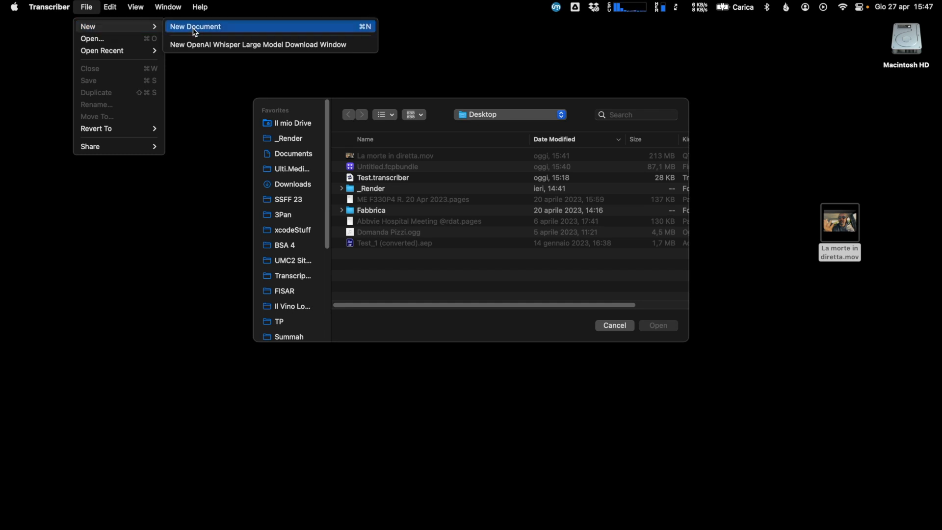
Step: Create a document from La morte in diretta.mov with Single Word Mode on and transcribe it
left_click(194, 25)
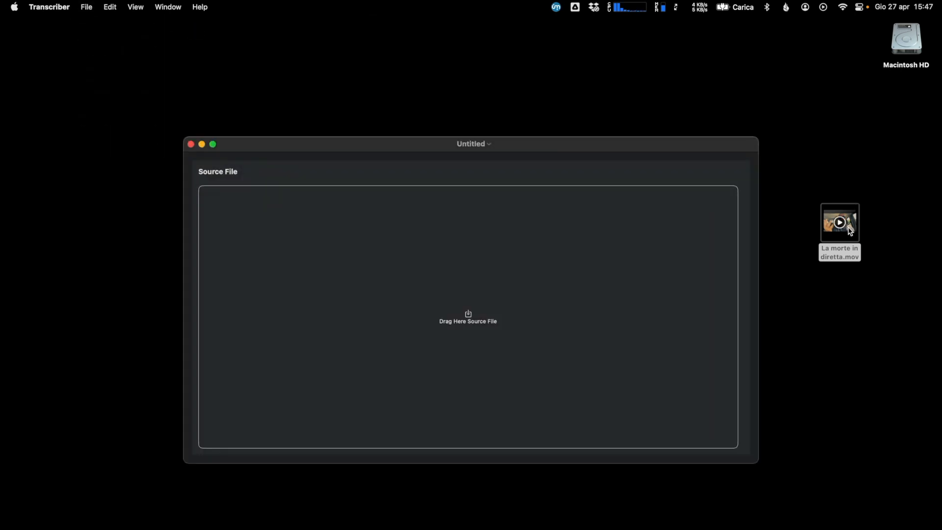
left_click_drag(840, 223, 468, 317)
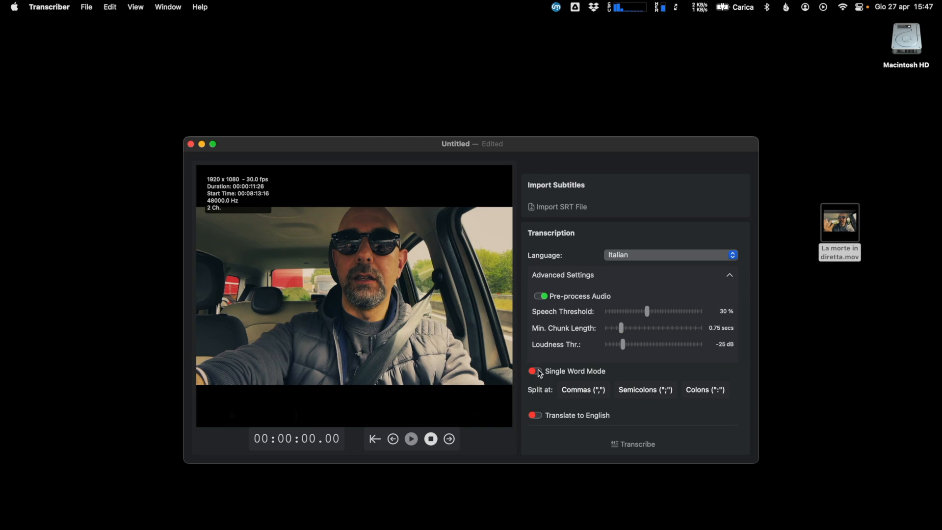
left_click(534, 371)
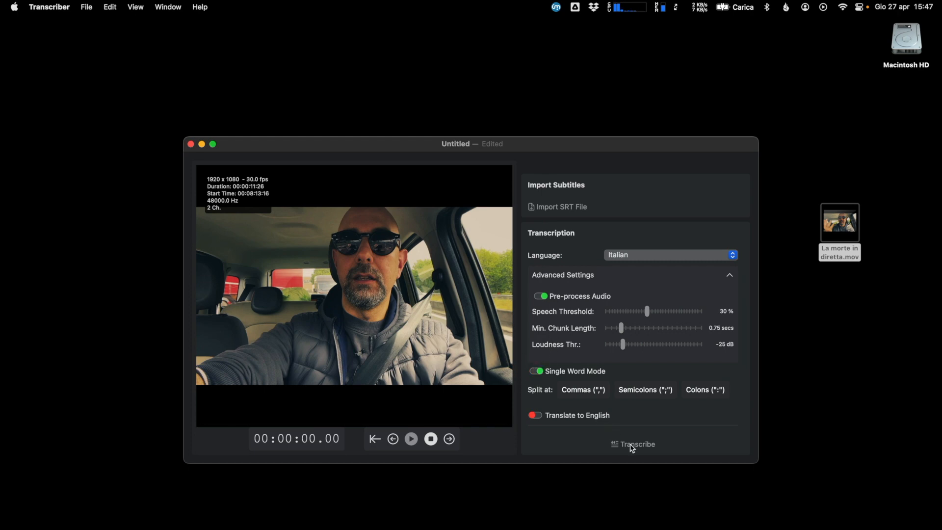
left_click(635, 444)
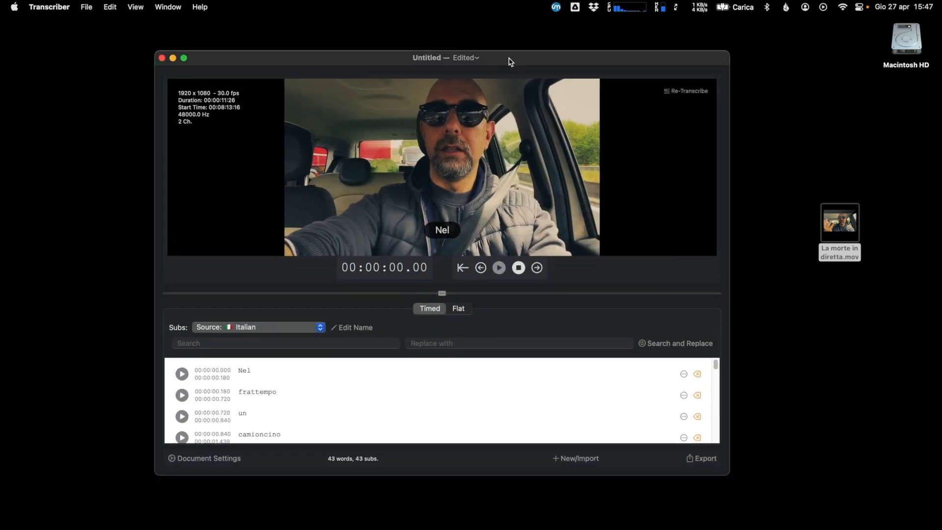
Step: Play the video to about 6.7 s, showing word-by-word subtitles like "cosa"
left_click(498, 268)
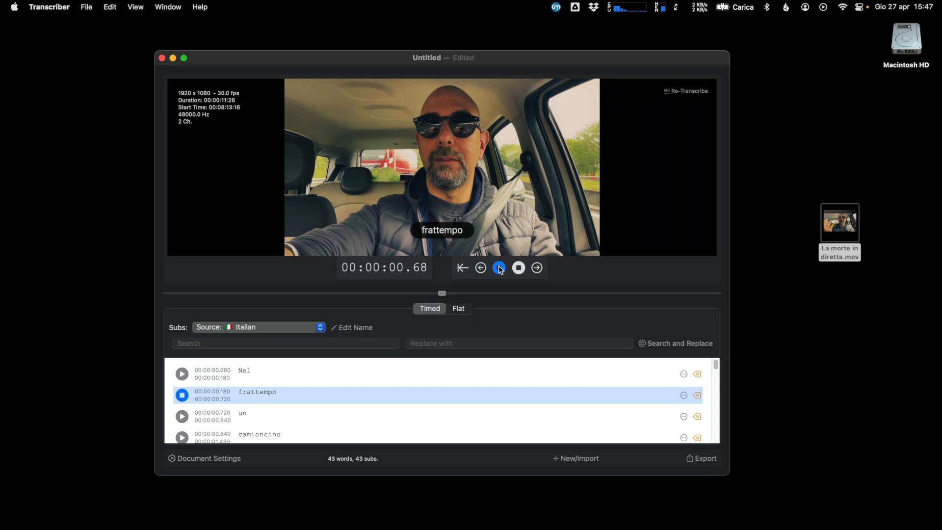
left_click(500, 267)
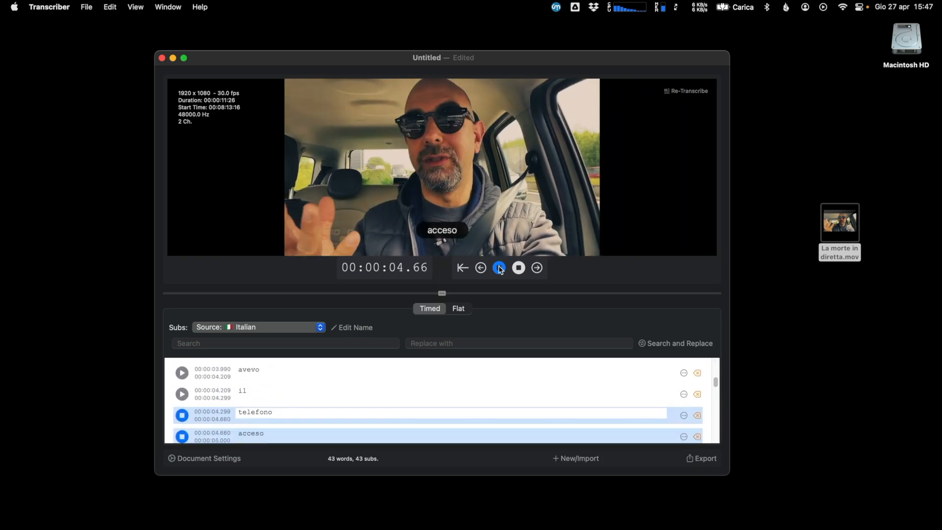
left_click(498, 267)
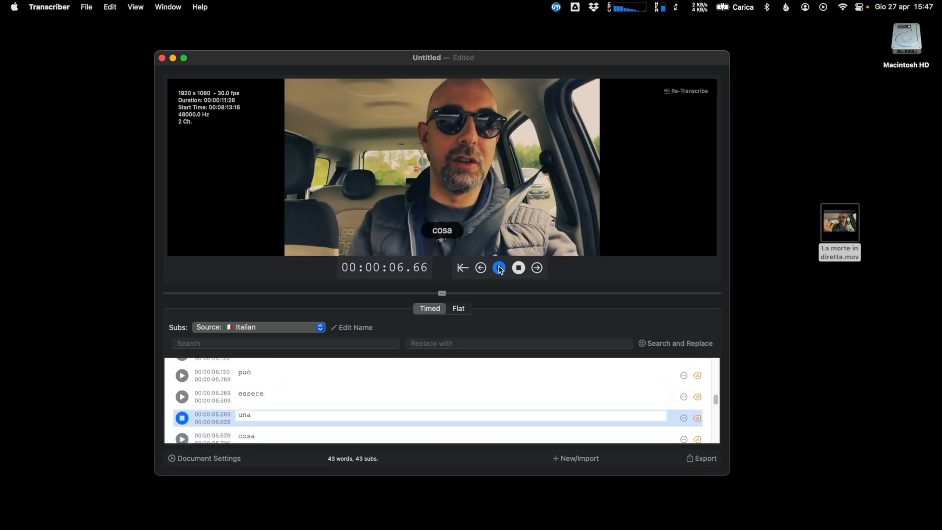